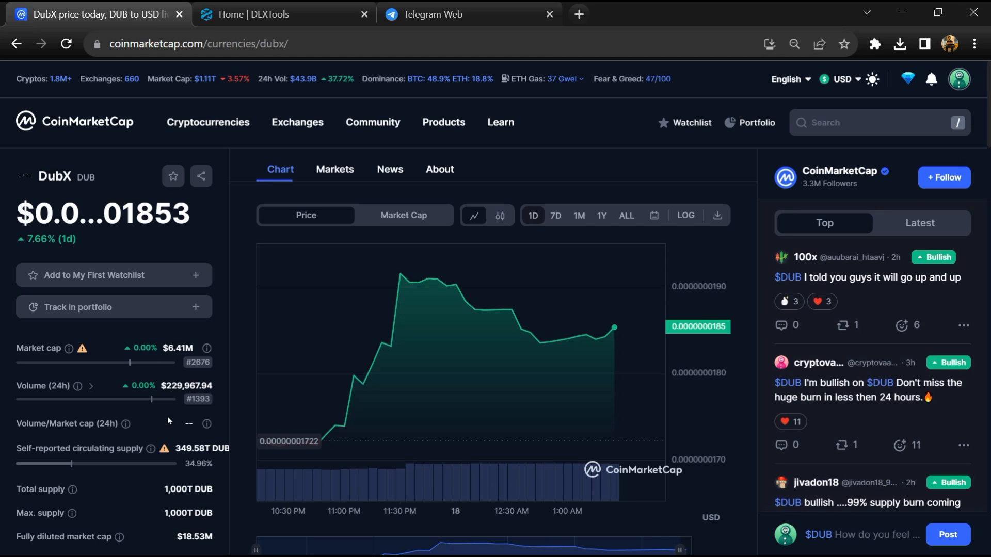
pyautogui.moveTo(167, 414)
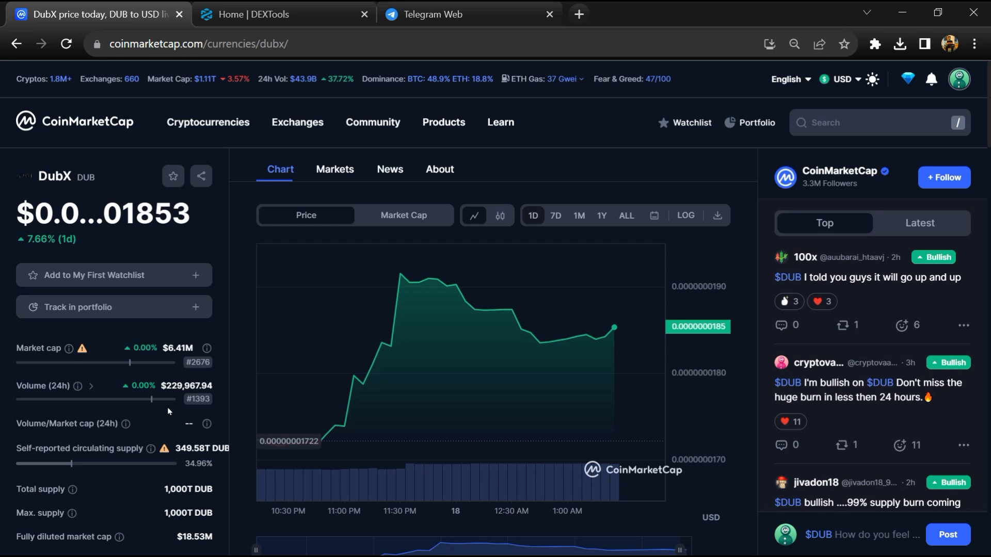
# Draft a Bearish comment on $DUB and copy the token's Ethereum contract address
pyautogui.click(860, 534)
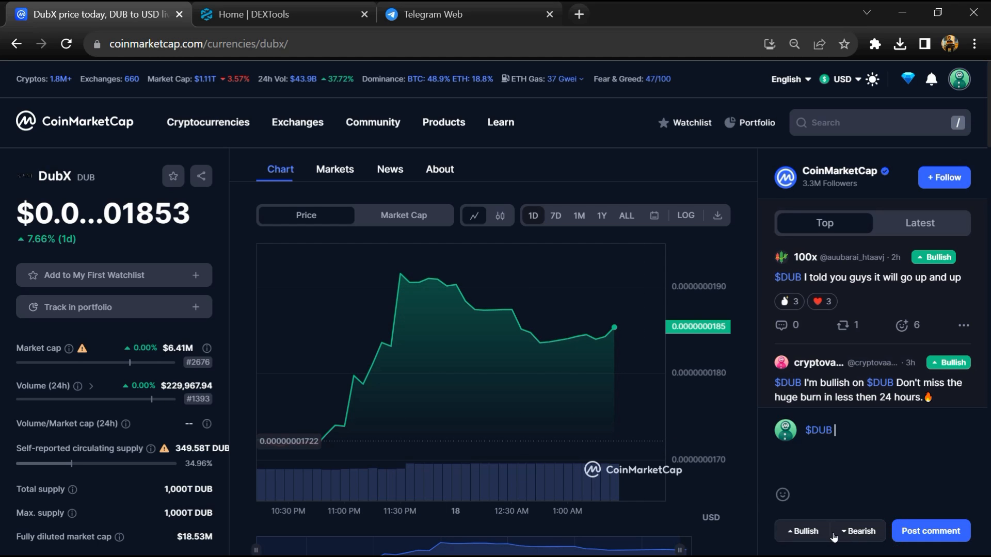
pyautogui.click(857, 531)
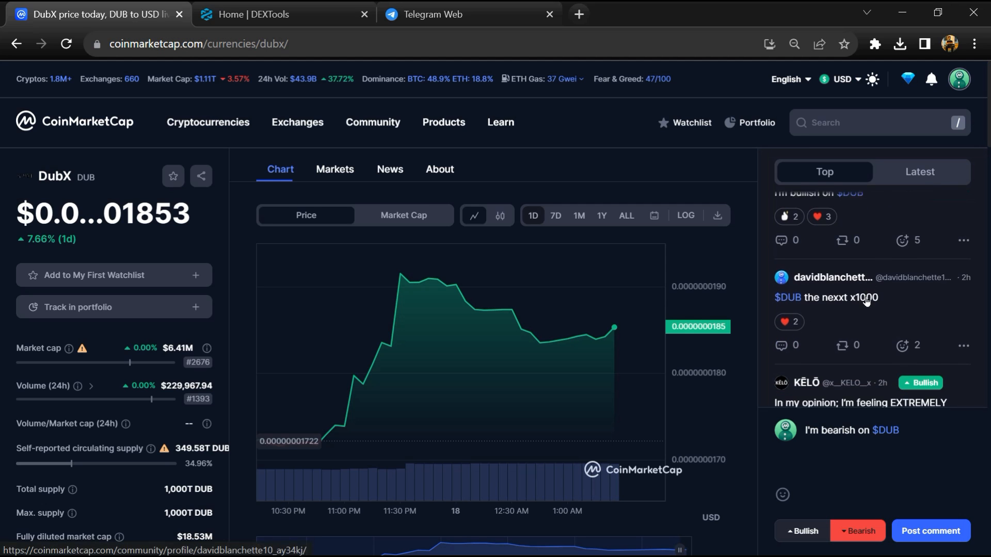
pyautogui.scroll(-3)
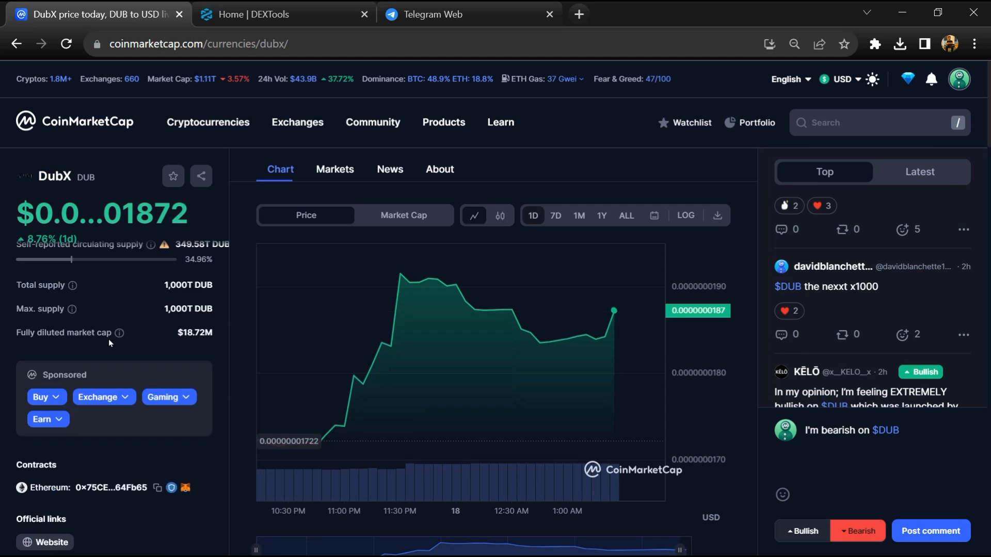
pyautogui.scroll(-3)
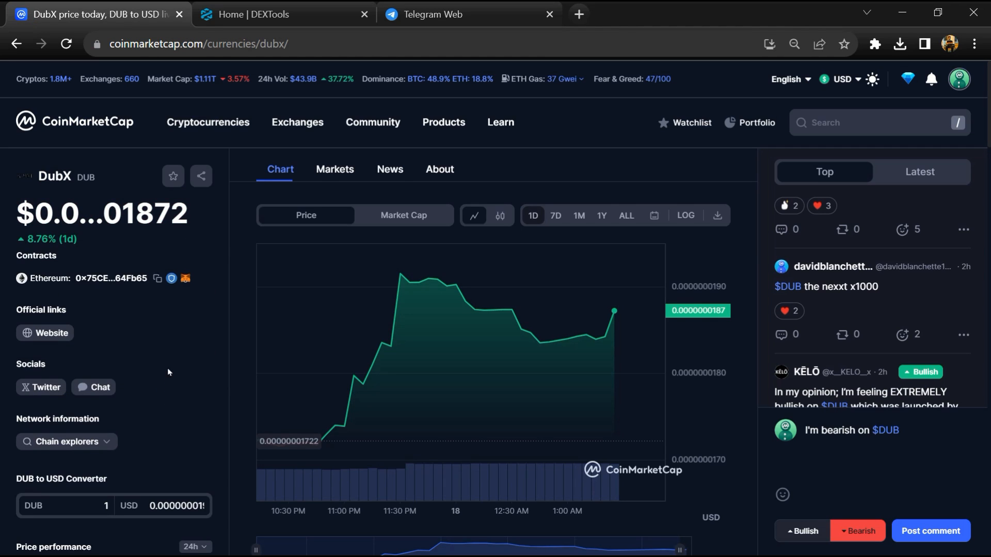
pyautogui.click(157, 279)
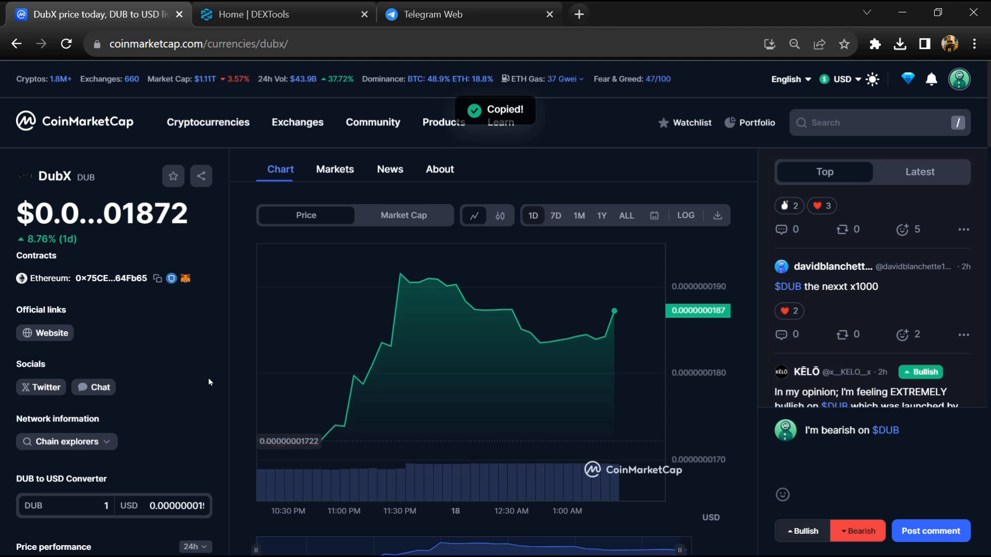
# Search DEXTools with the pasted contract address and land on the DUB/WETH pair's audit section
pyautogui.click(283, 13)
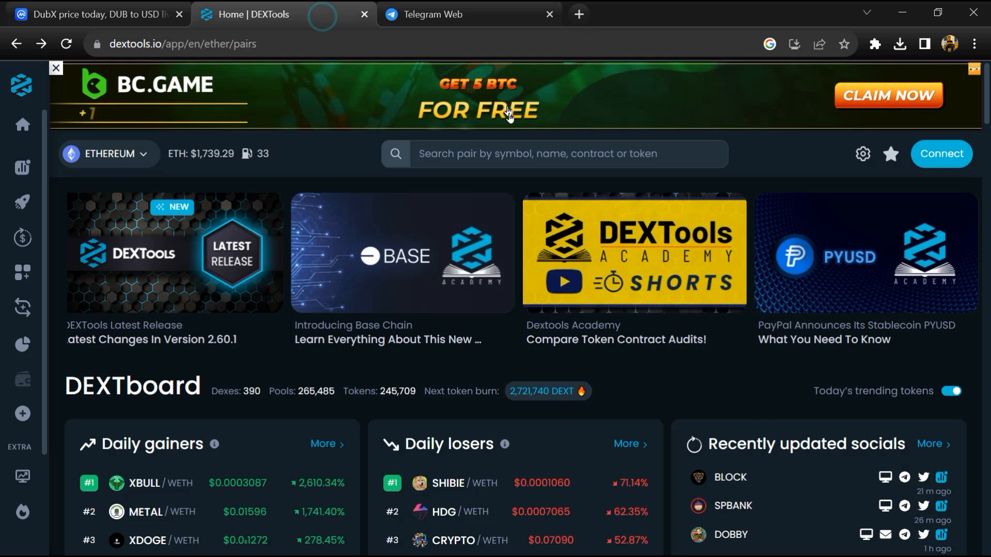
pyautogui.click(556, 154)
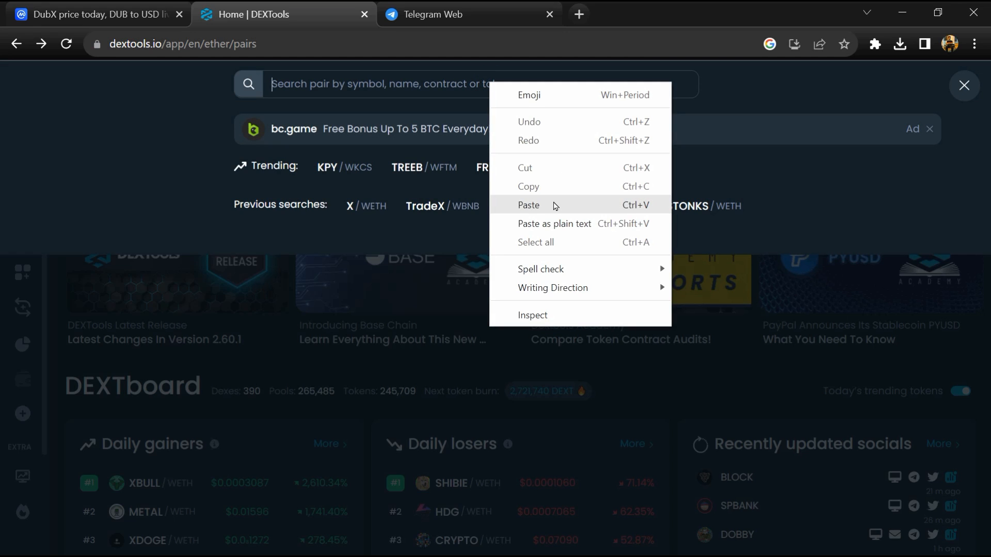
pyautogui.click(529, 204)
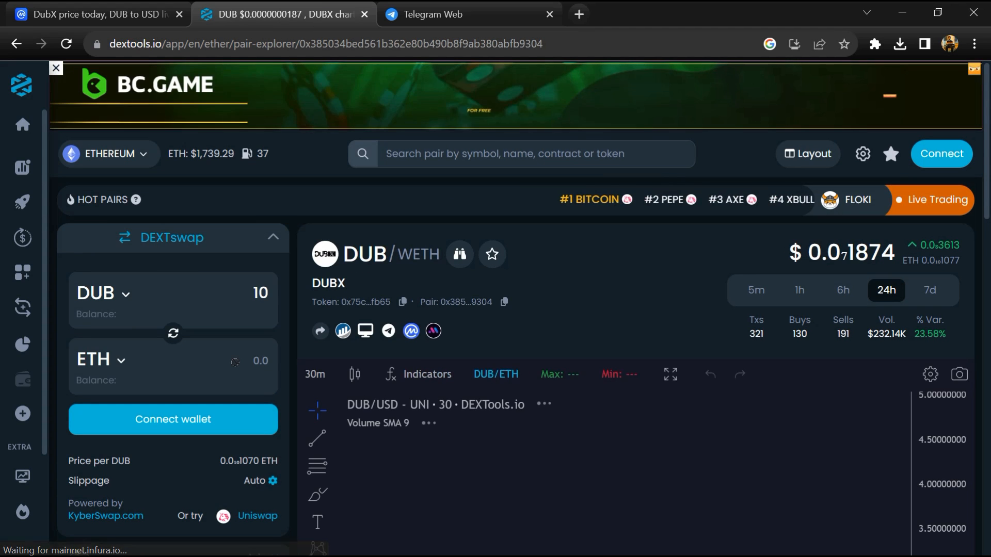
pyautogui.scroll(-3)
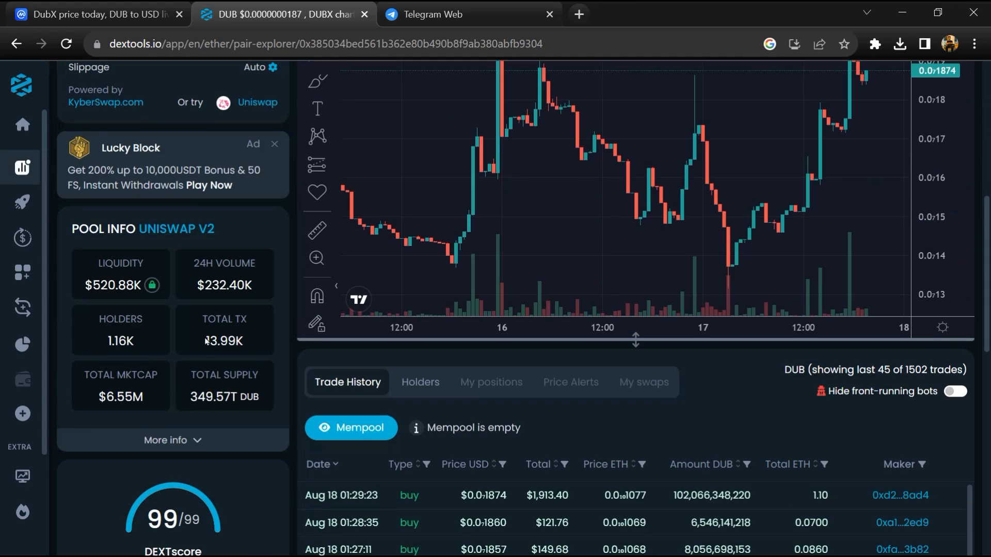
pyautogui.scroll(-3)
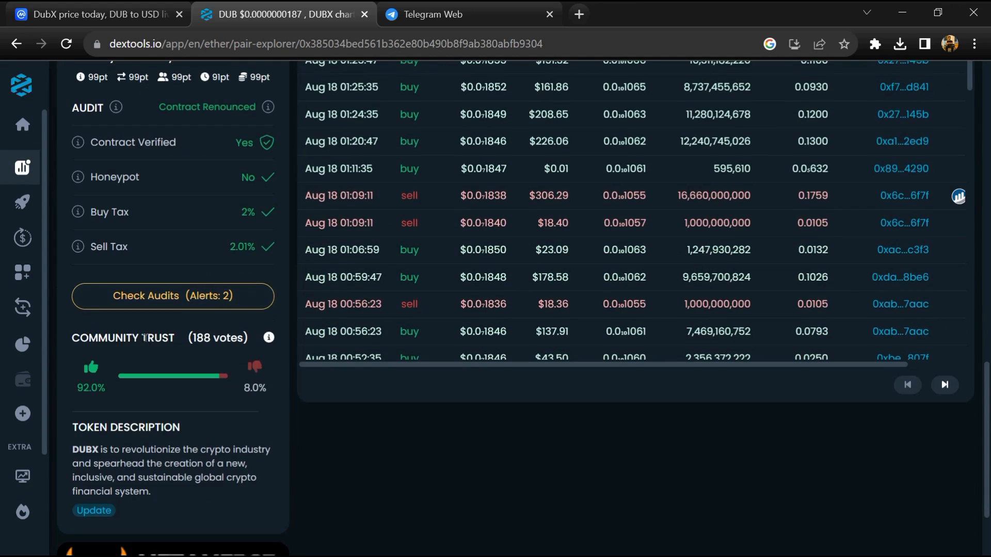
pyautogui.doubleClick(123, 337)
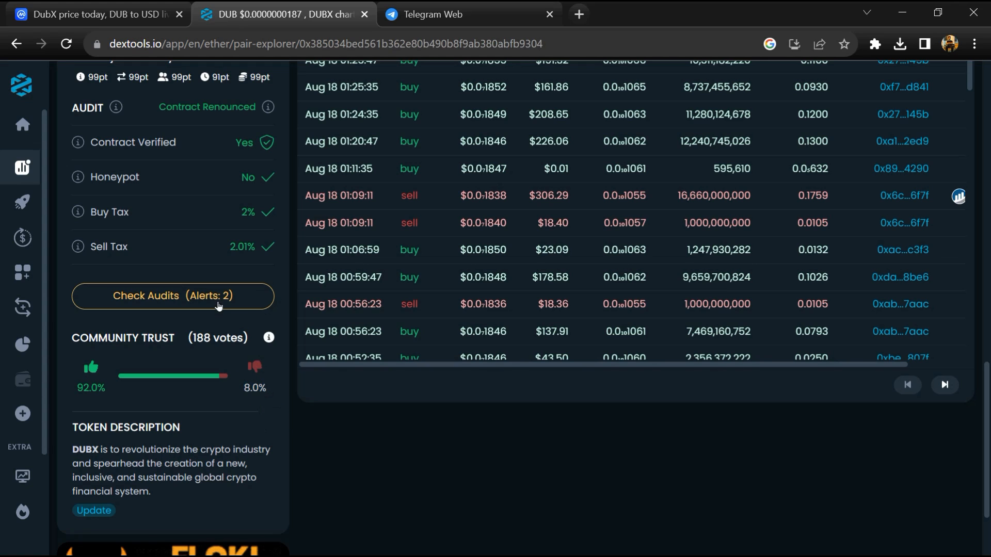
# Review the full GoPlus/Hapi/TokenSniffer audit scan for DUB, then return to the trade history
pyautogui.click(173, 296)
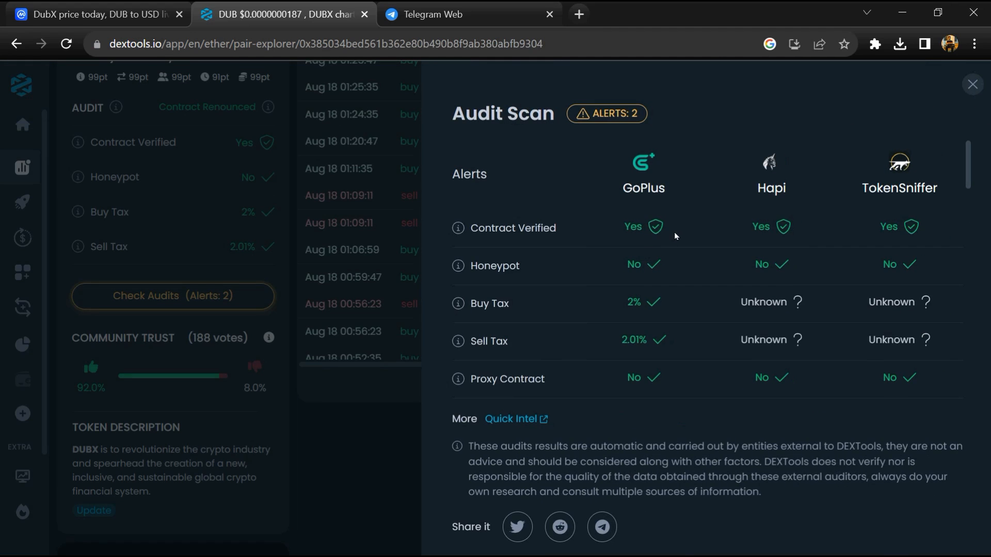
pyautogui.scroll(-3)
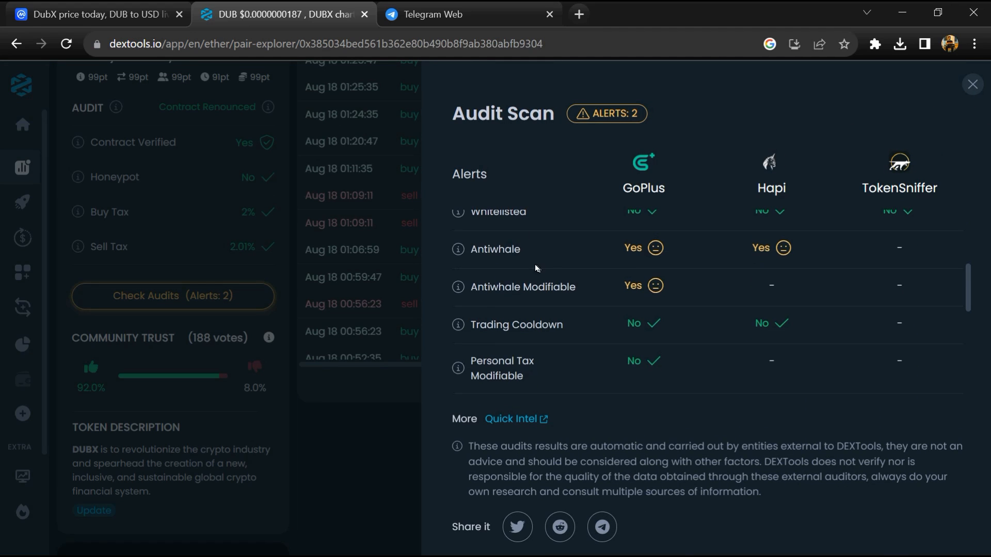
pyautogui.scroll(-3)
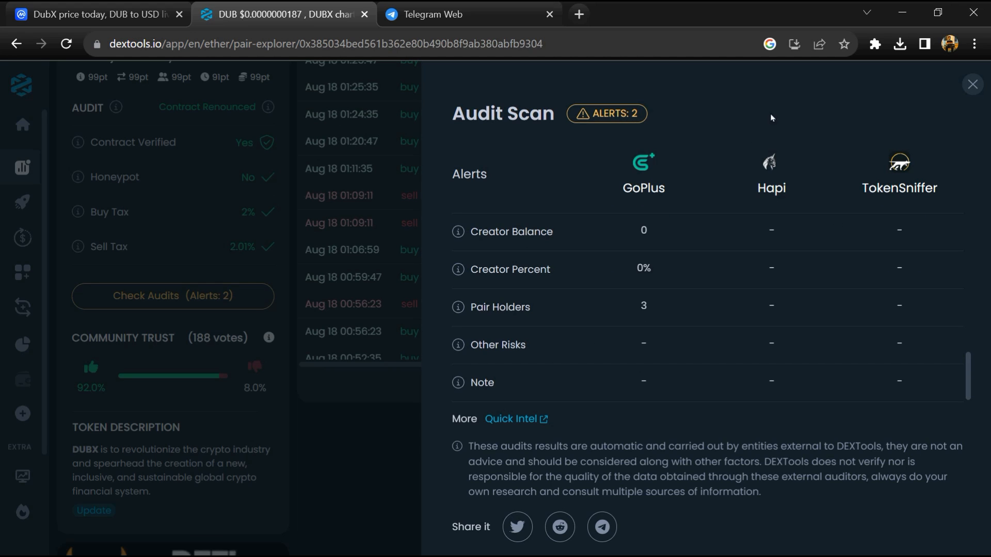
pyautogui.click(973, 83)
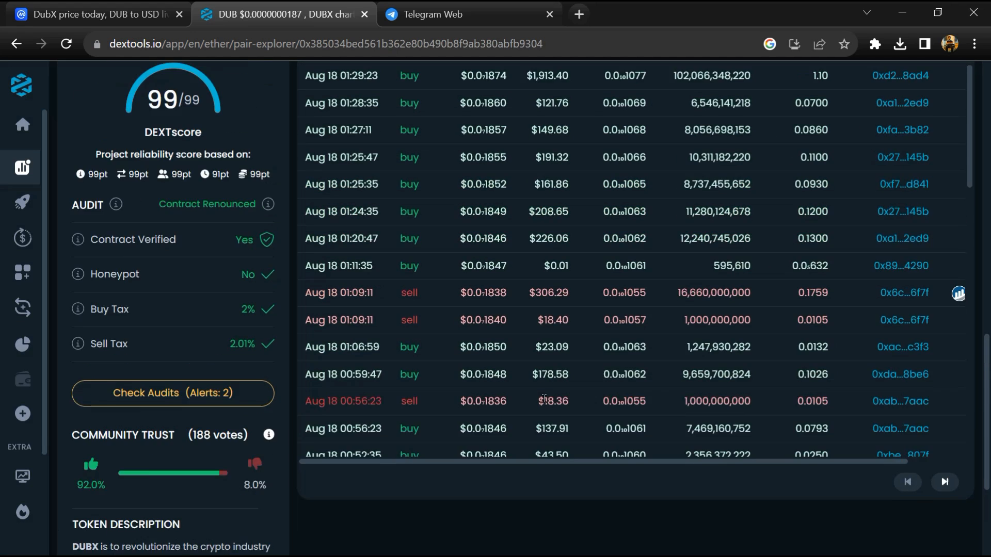
pyautogui.scroll(3)
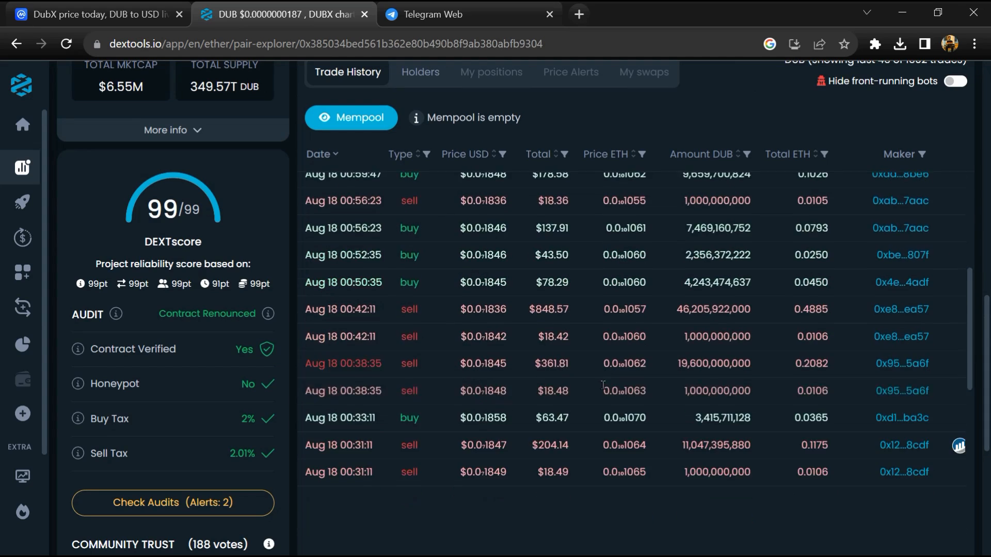
pyautogui.scroll(-3)
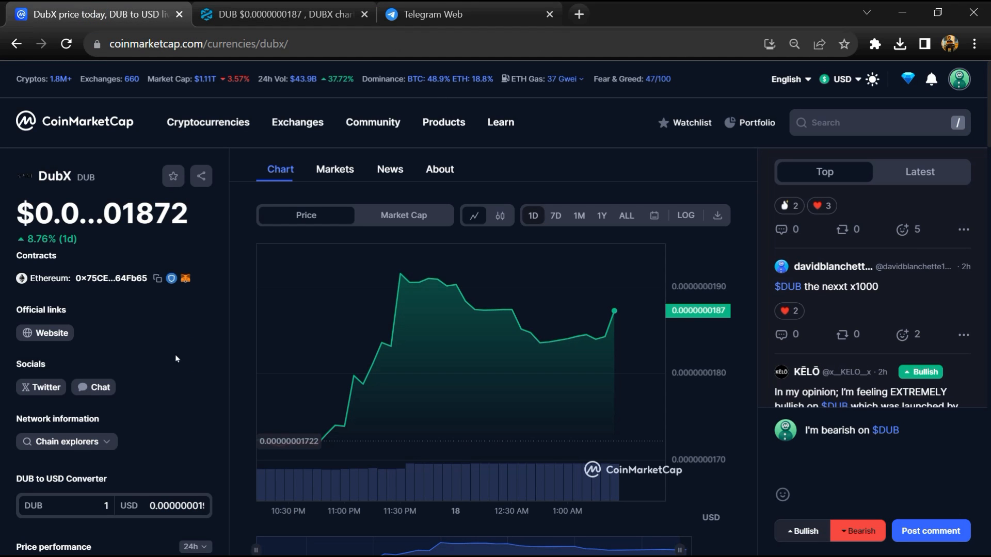
# Show the DubX markets table full width filtered to DEX, listing the Uniswap v2 DUB/WETH pair
pyautogui.click(335, 169)
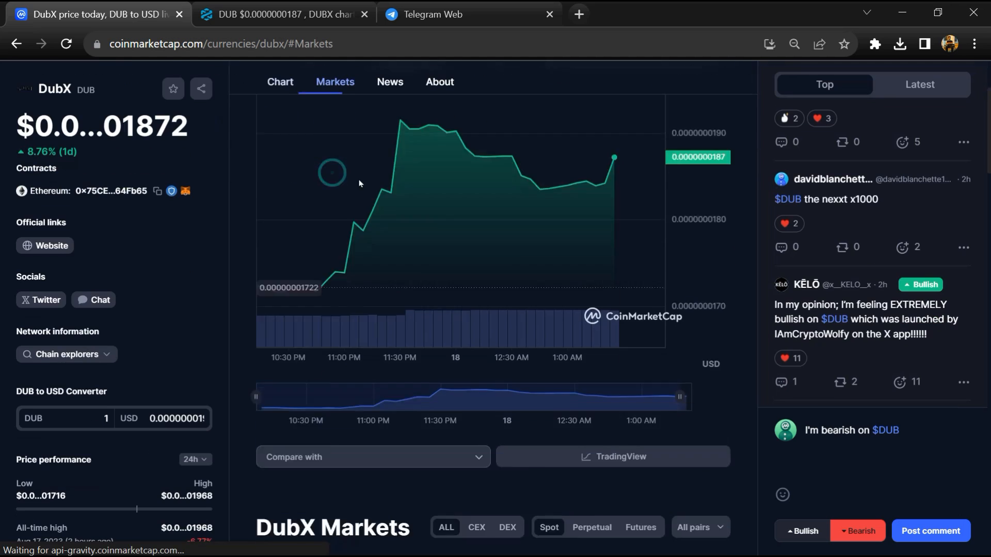
pyautogui.scroll(-3)
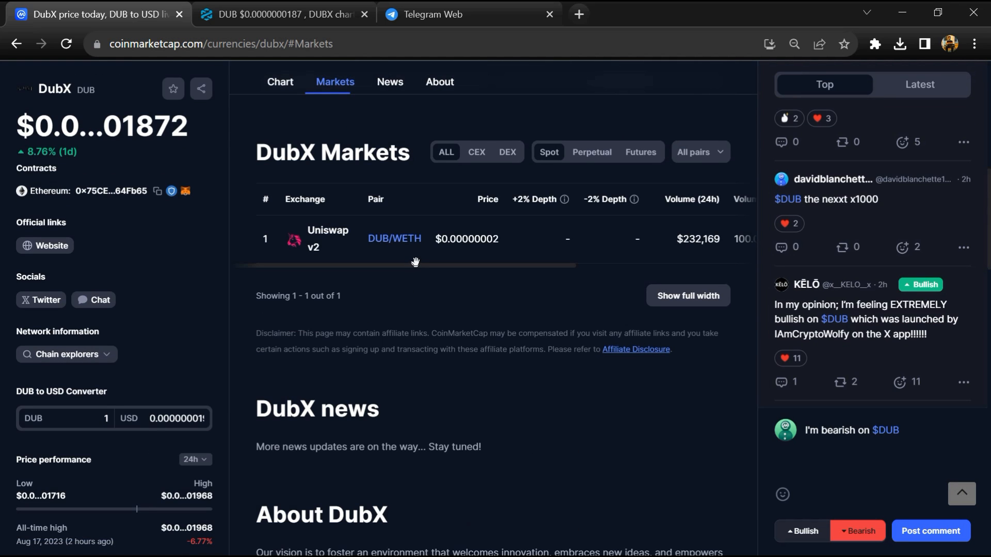
pyautogui.click(687, 295)
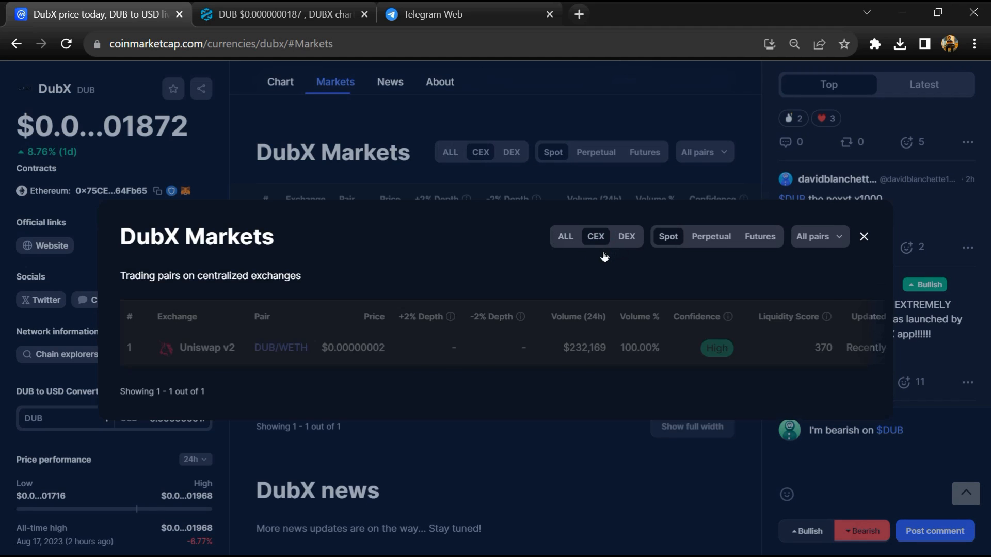
pyautogui.click(626, 235)
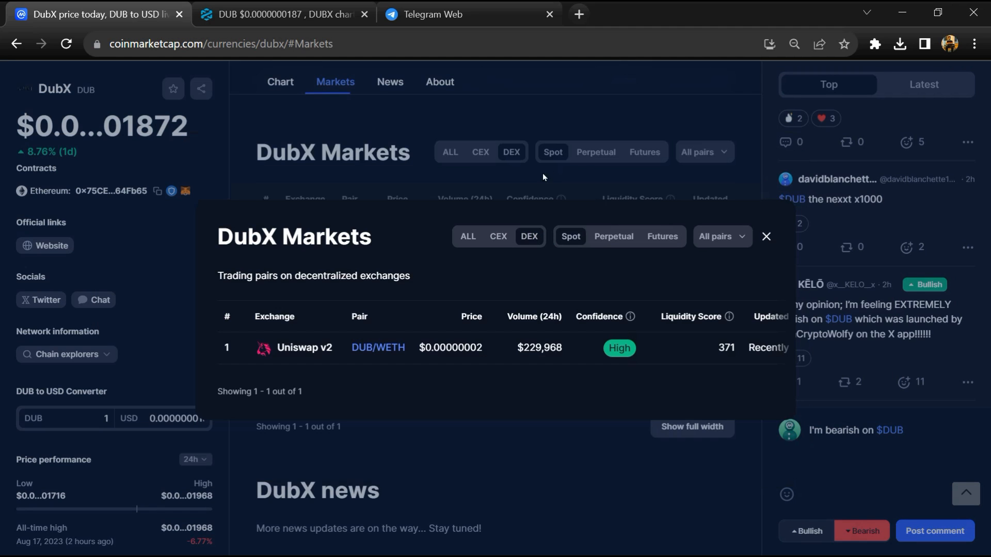
# Leave full-width view and check the All pairs filter without changing it
pyautogui.click(765, 237)
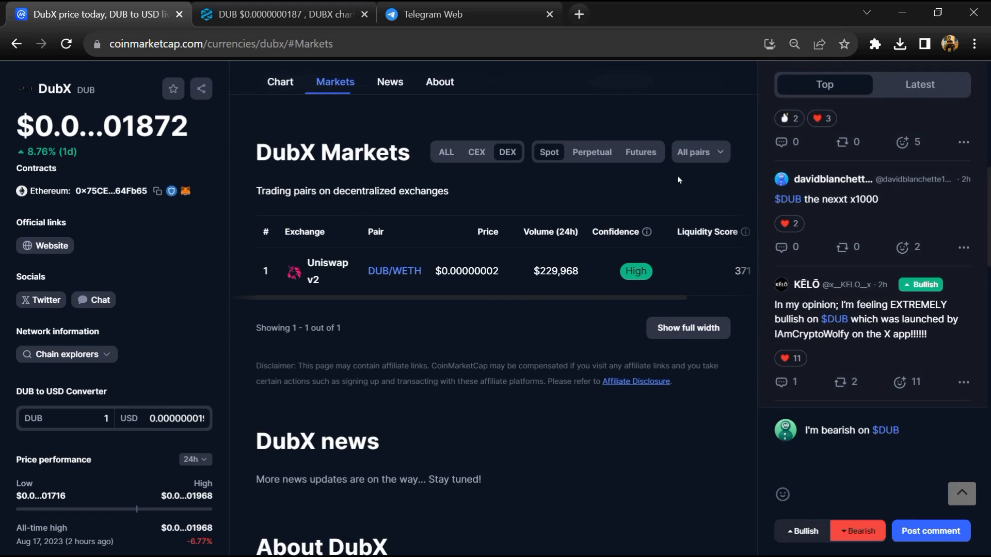
pyautogui.click(698, 151)
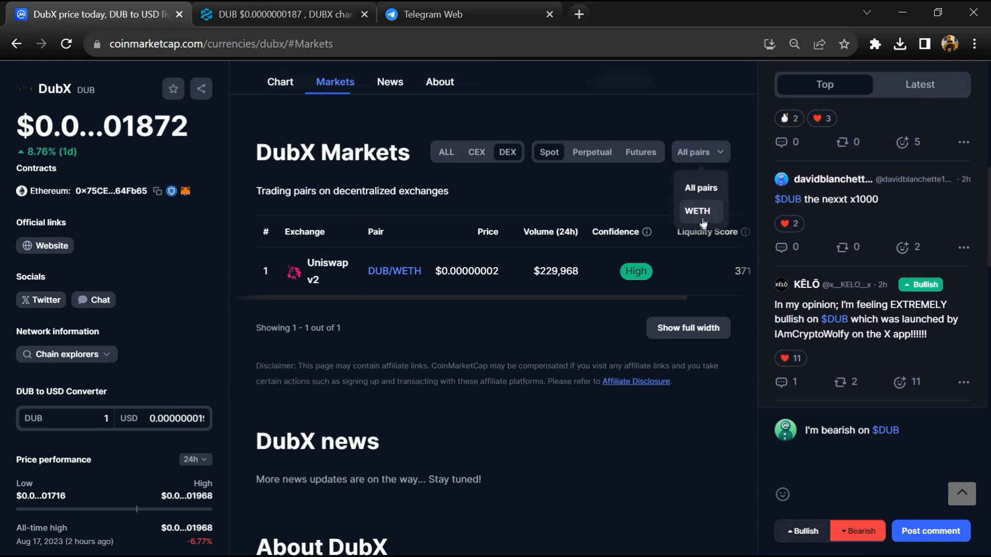
pyautogui.moveTo(639, 325)
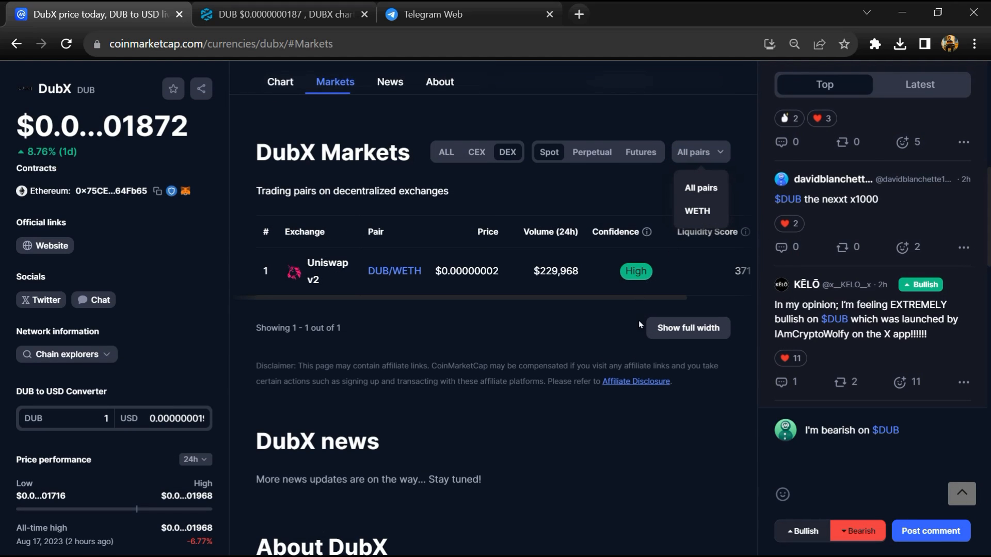
pyautogui.click(590, 324)
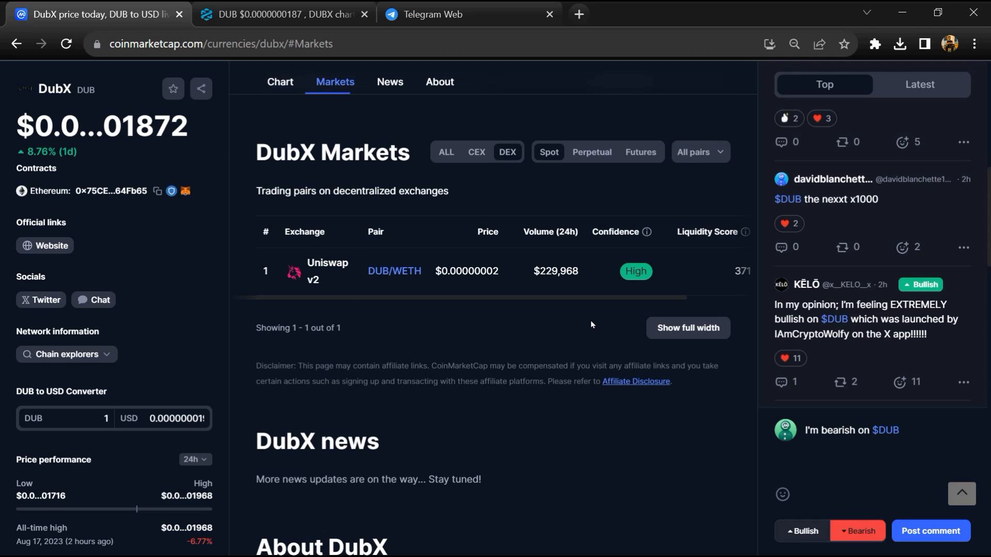
pyautogui.moveTo(126, 210)
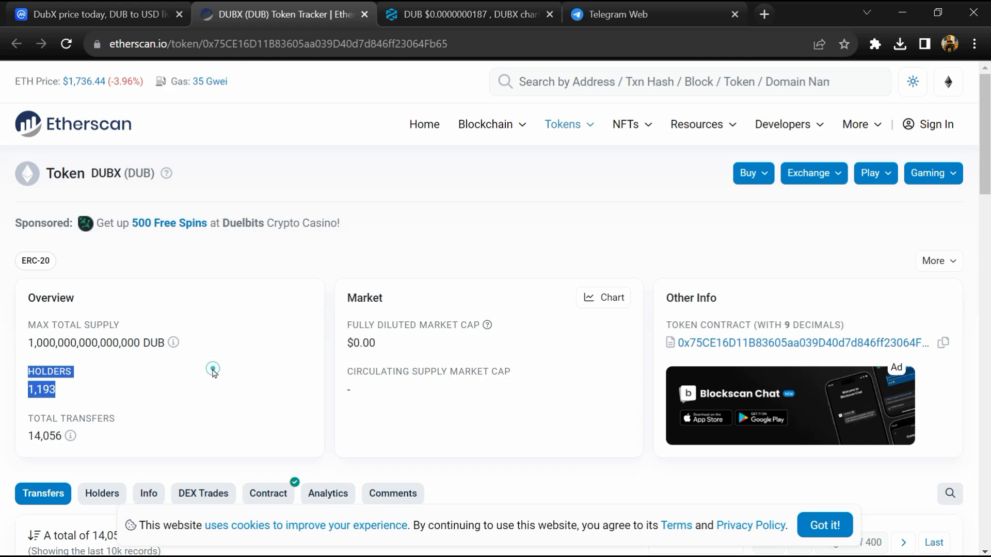
# View the DUBX Holders list on Etherscan, with the null address at about 65% of supply
pyautogui.click(103, 493)
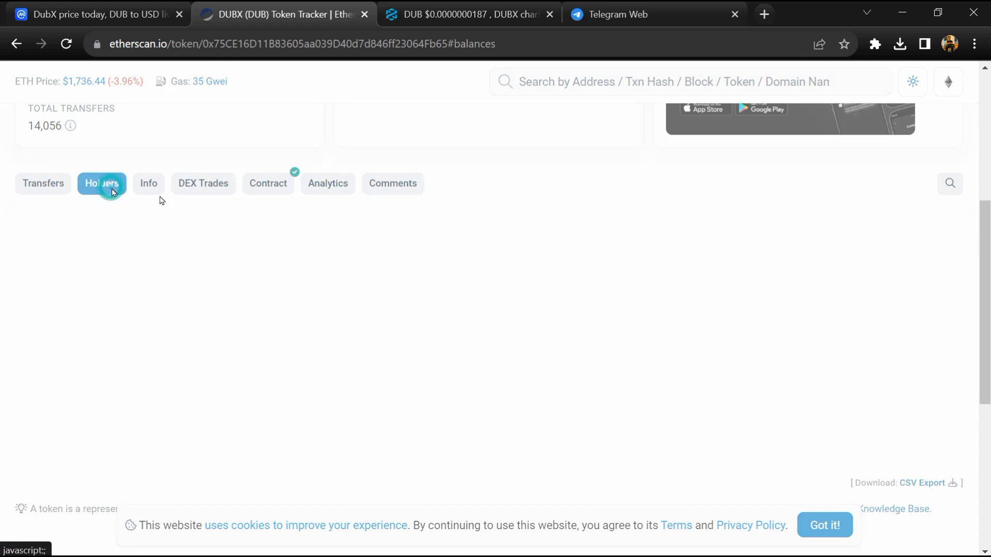
pyautogui.click(101, 184)
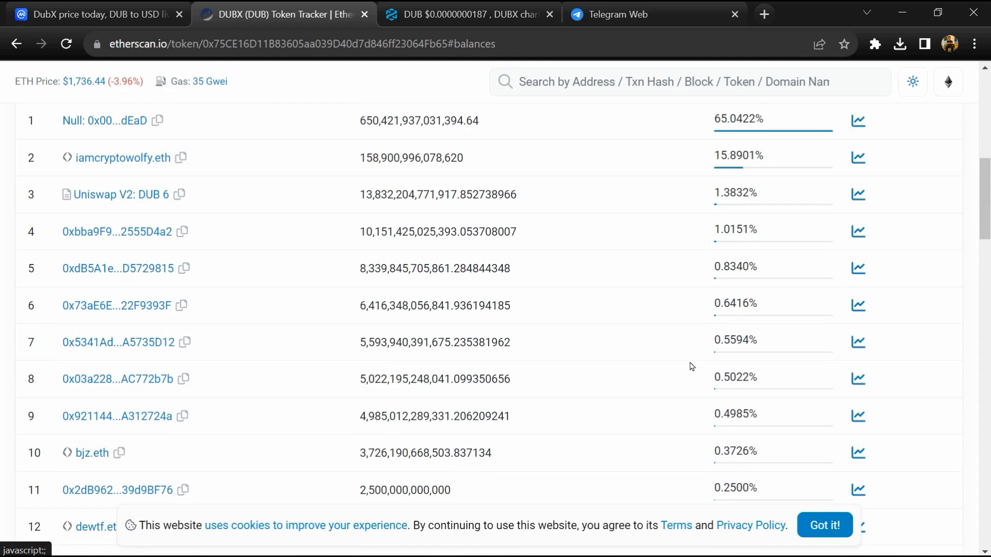
pyautogui.scroll(-3)
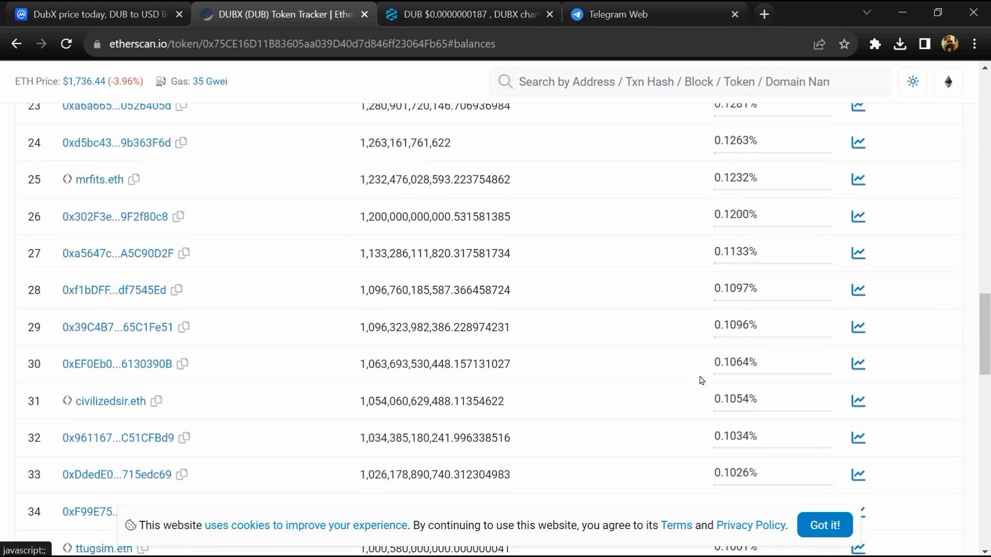
pyautogui.scroll(-3)
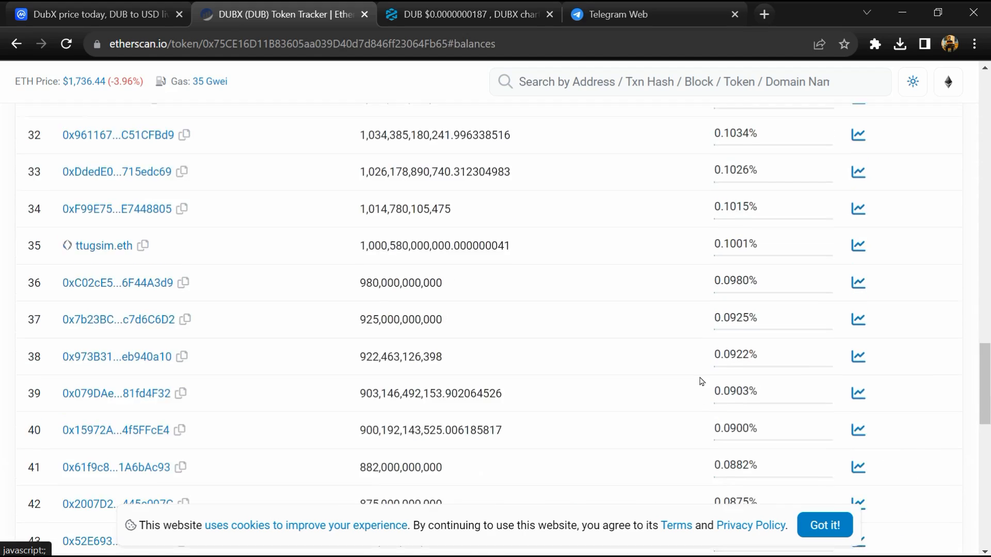
pyautogui.scroll(3)
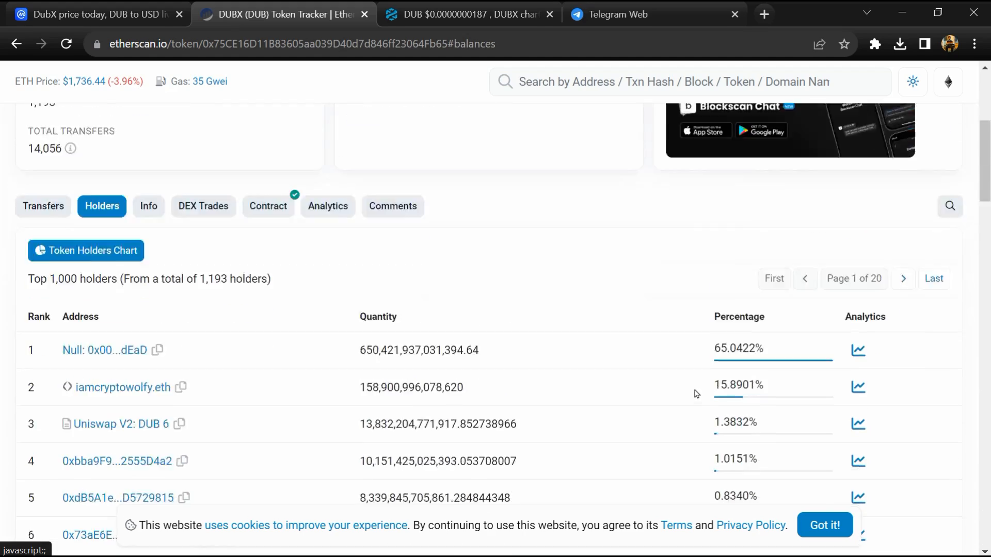
pyautogui.scroll(-3)
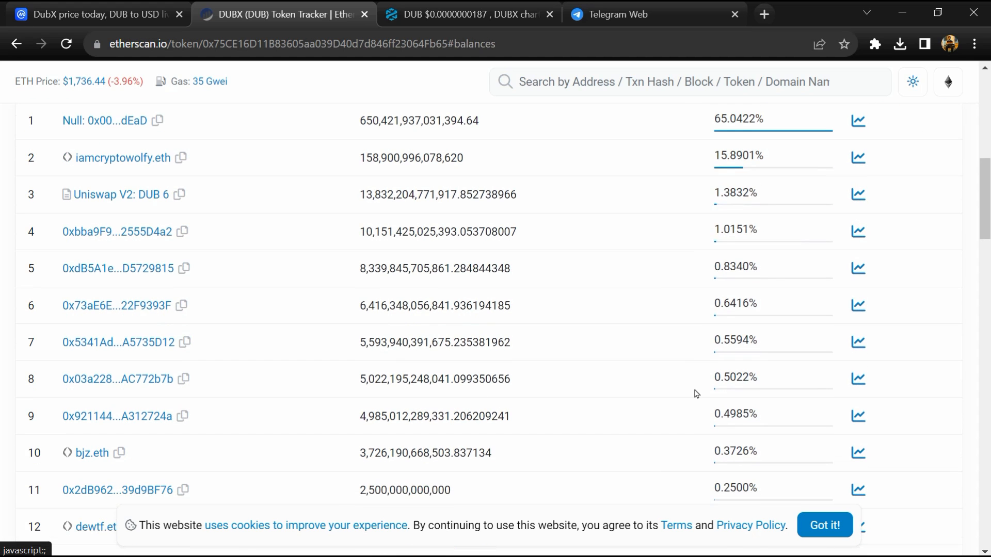